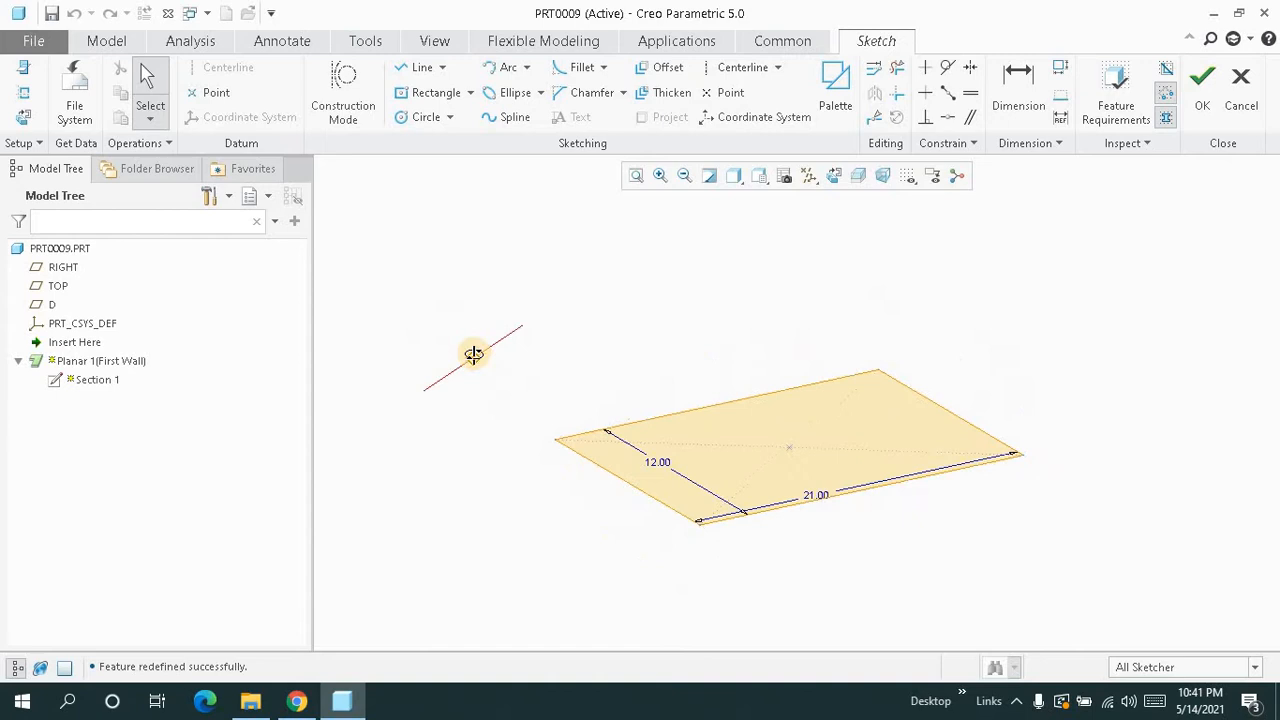
Complete the 21 by 12 rectangle sketch to form the flat sheet metal base plate
click(1202, 76)
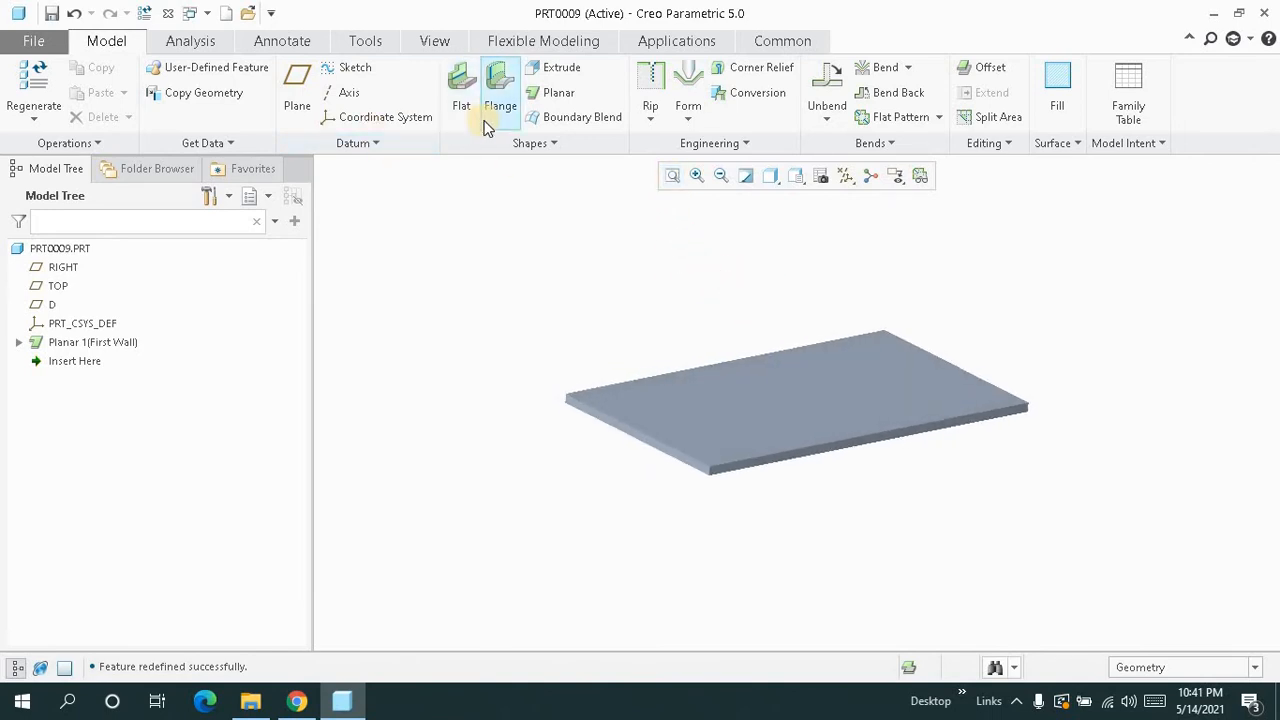
Start a Flat wall feature from the Shapes group to add to the base plate
click(460, 90)
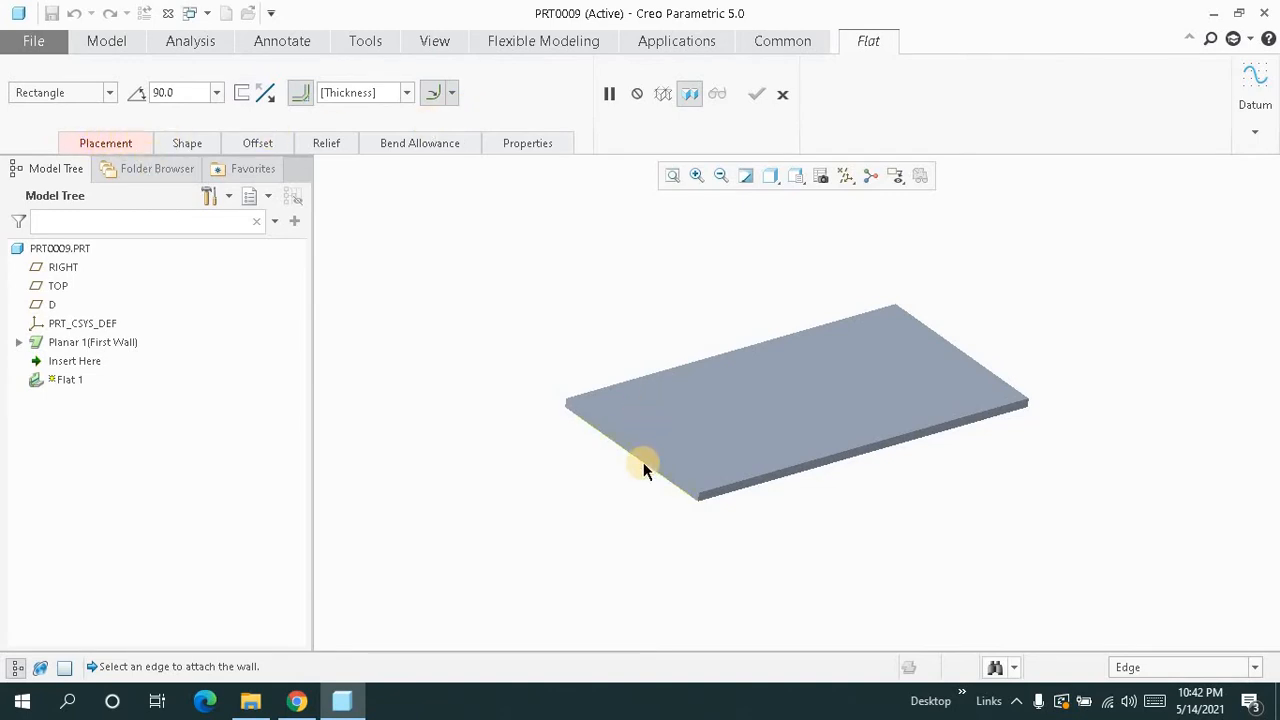
Attach the flat wall to a front plate edge, preview the L shape, then set it back to Rectangle
click(644, 470)
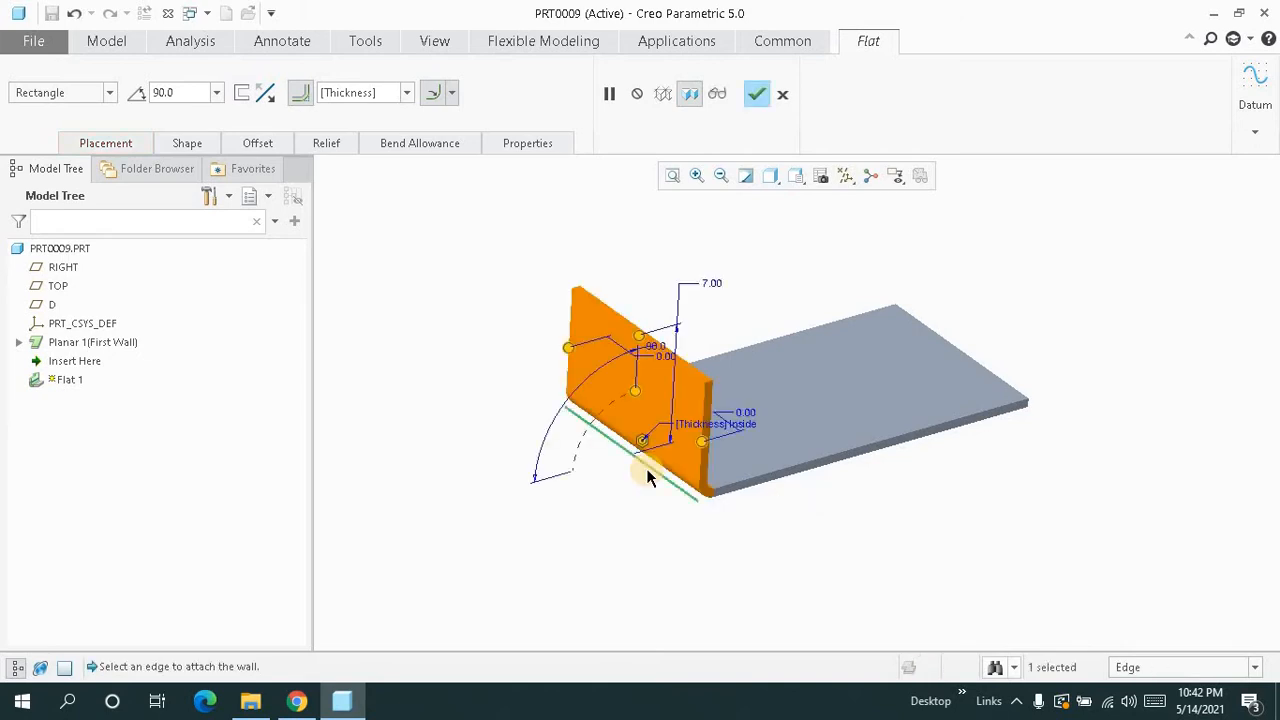
mouse_move(938, 404)
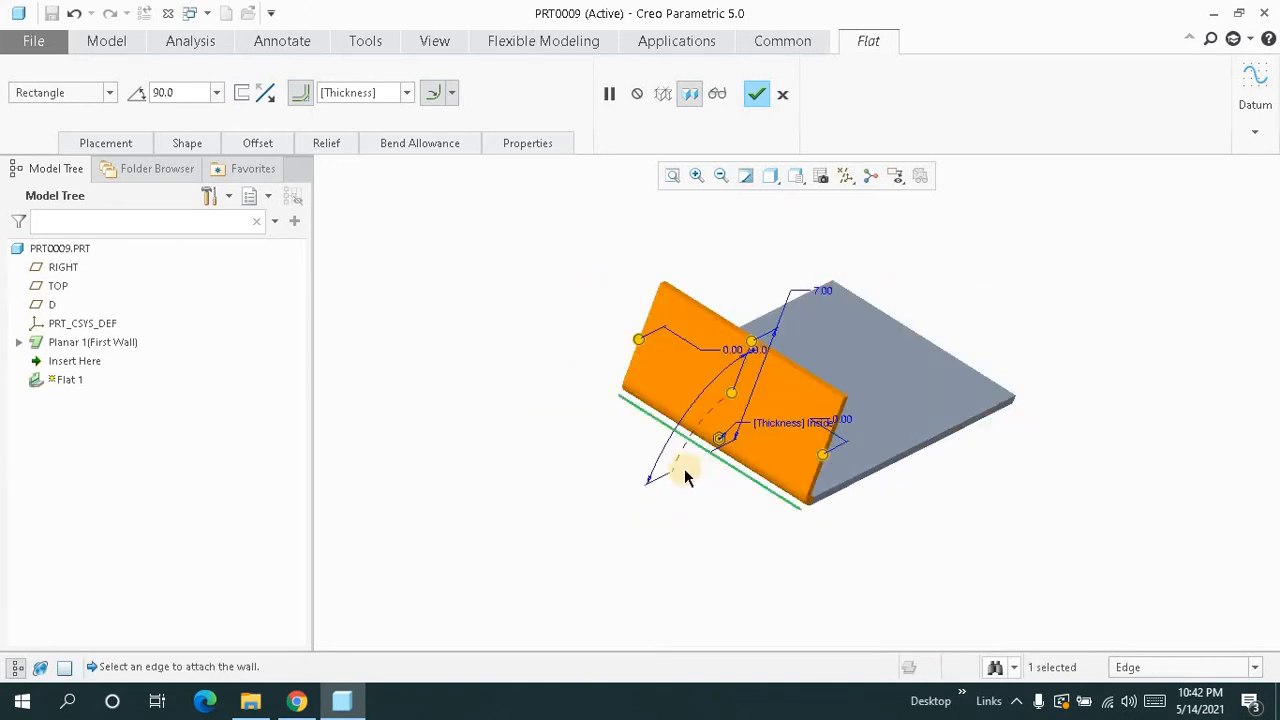
click(110, 92)
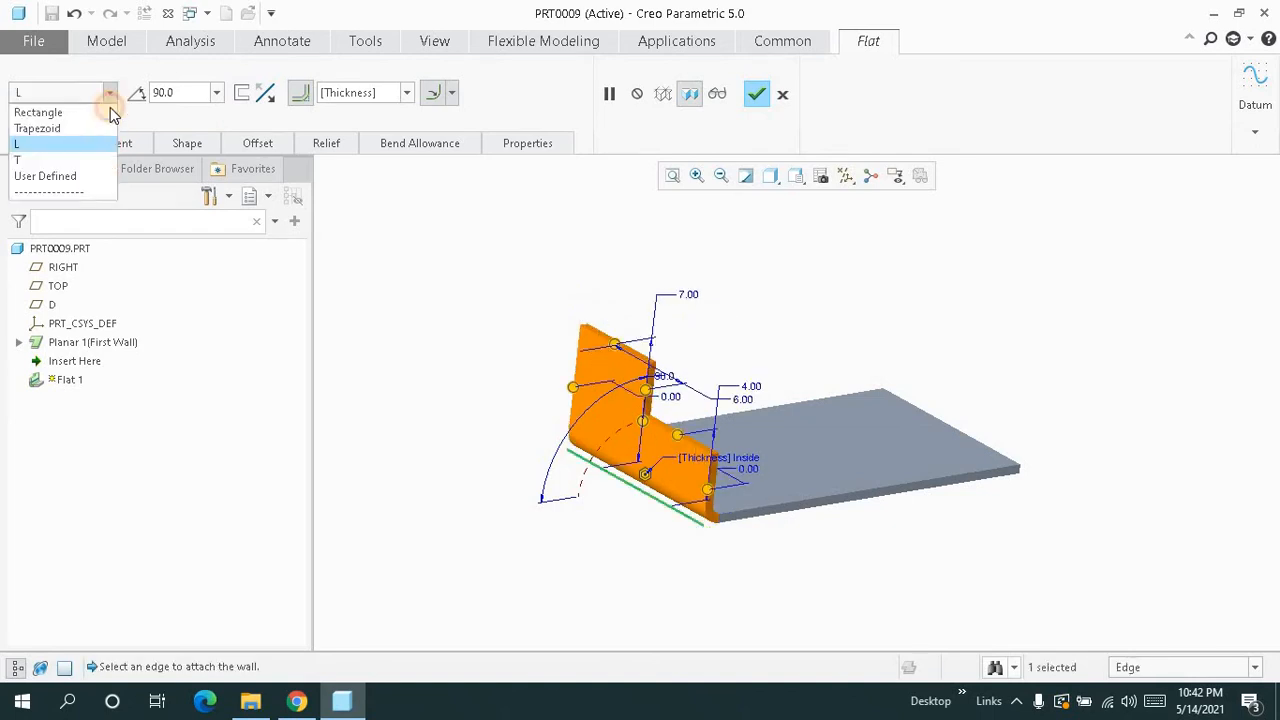
click(38, 112)
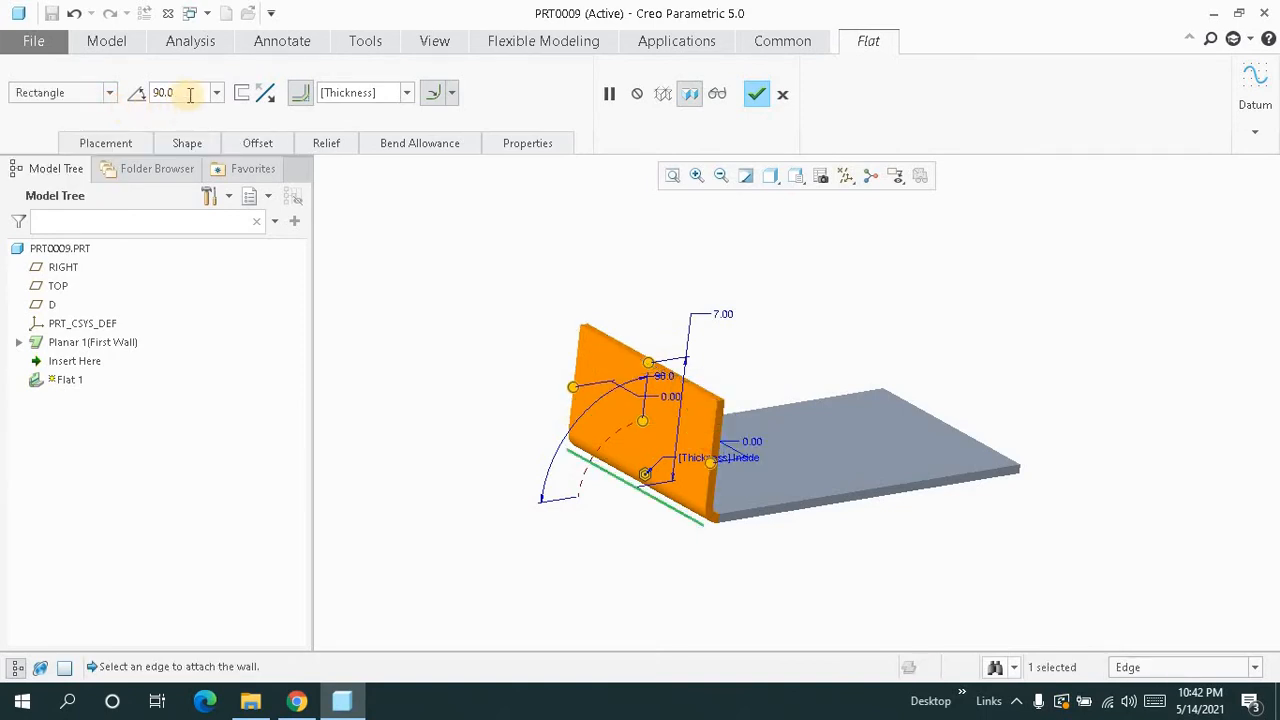
Replace the flat wall angle value and adjust the bend radius to twice the thickness
triple_click(164, 92)
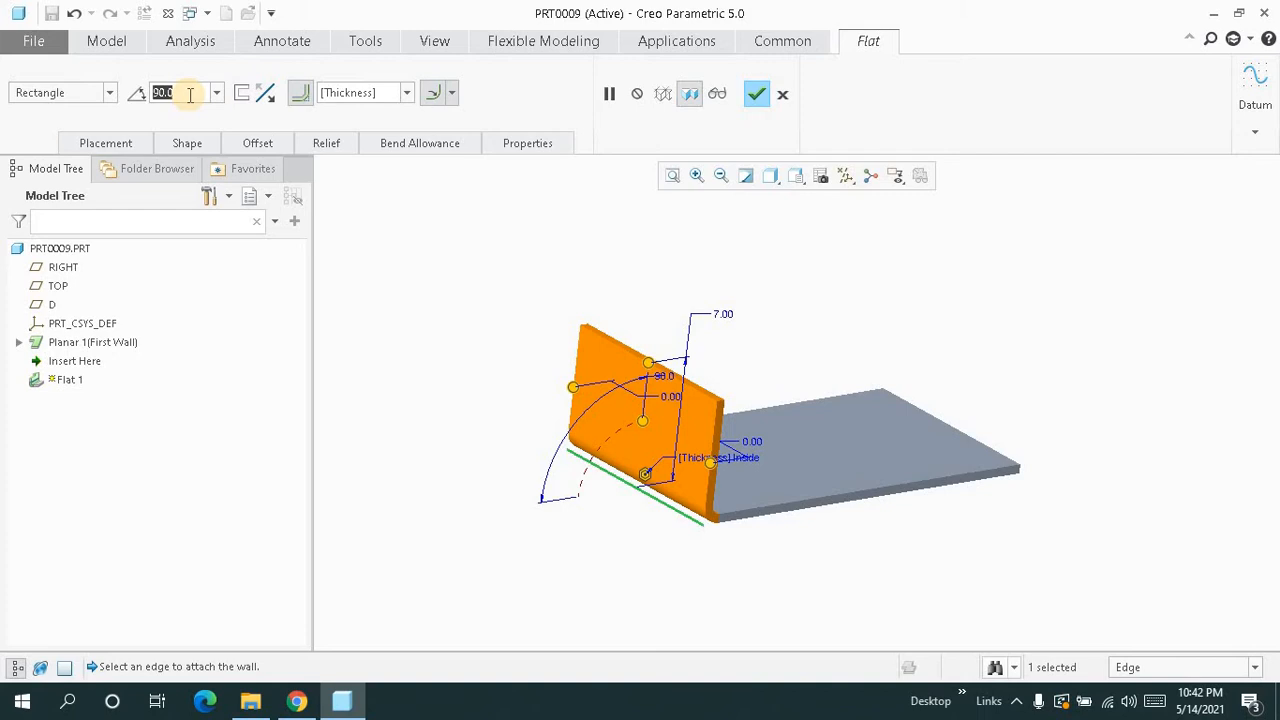
text(75.0)
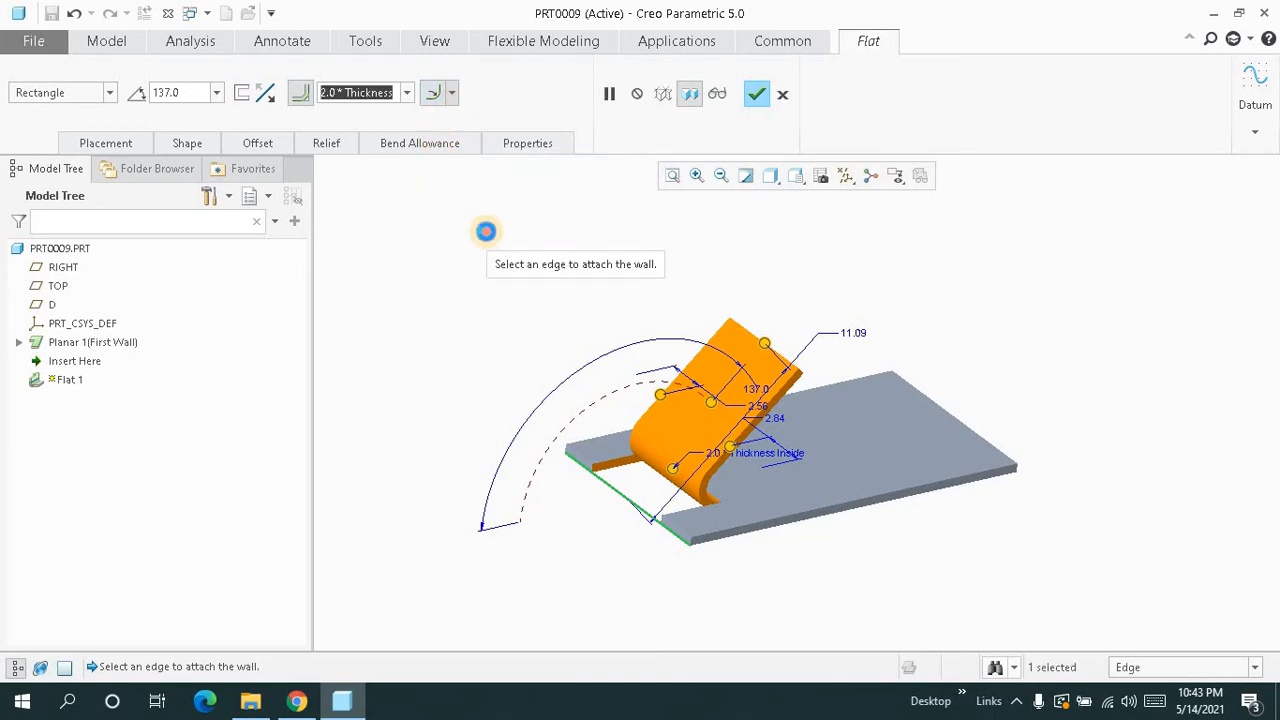
click(186, 144)
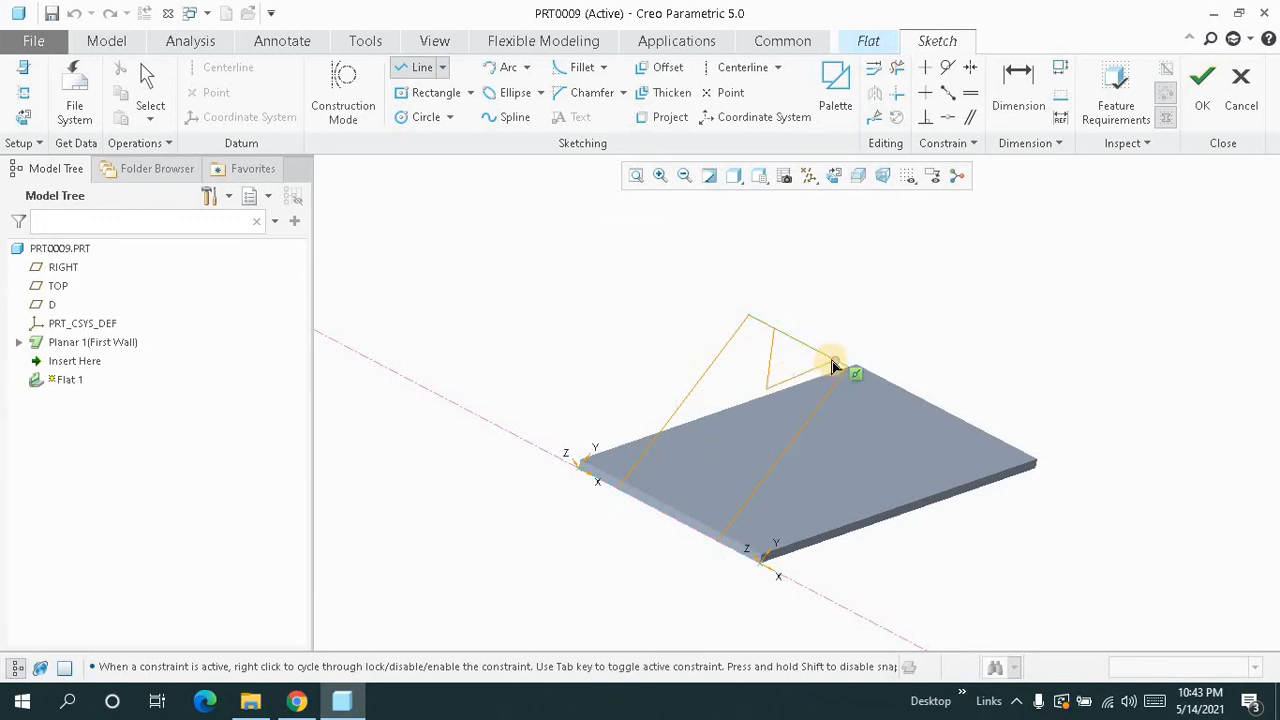
Close the triangular wall outline at its top corner to finish the profile
click(1202, 76)
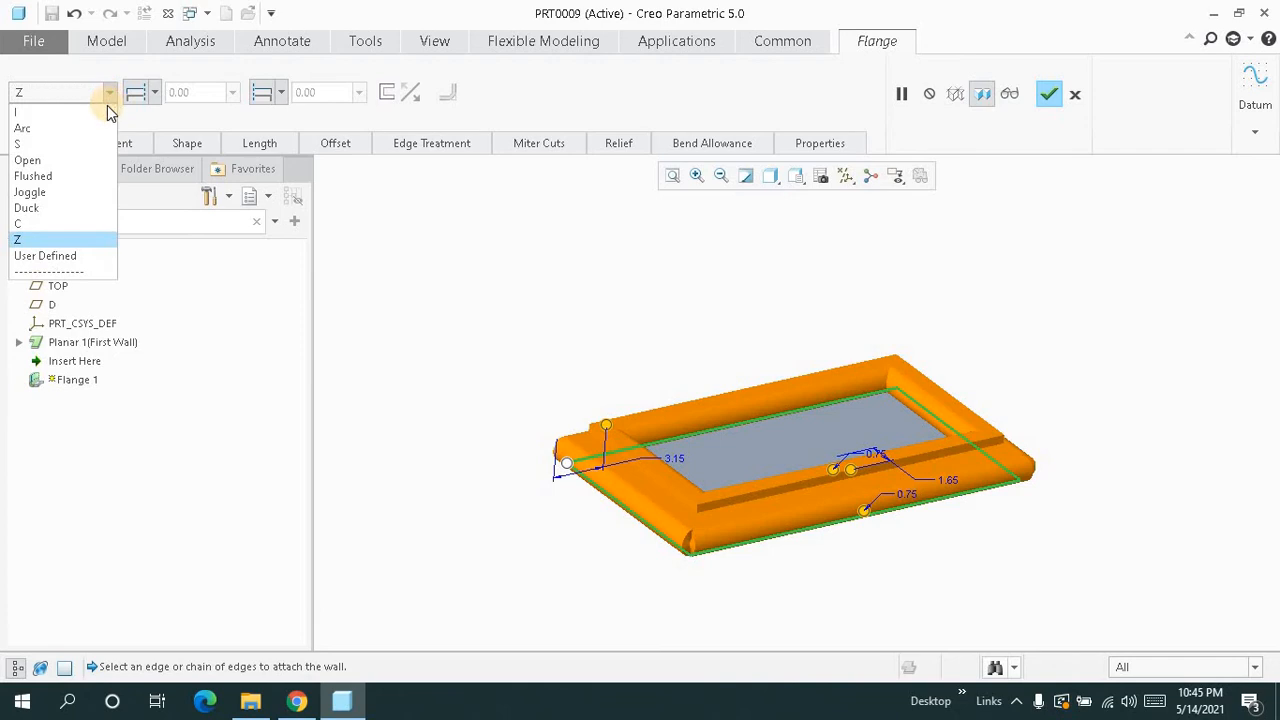
Switch the flange to a straight profile and edit its wall height dimension
click(16, 112)
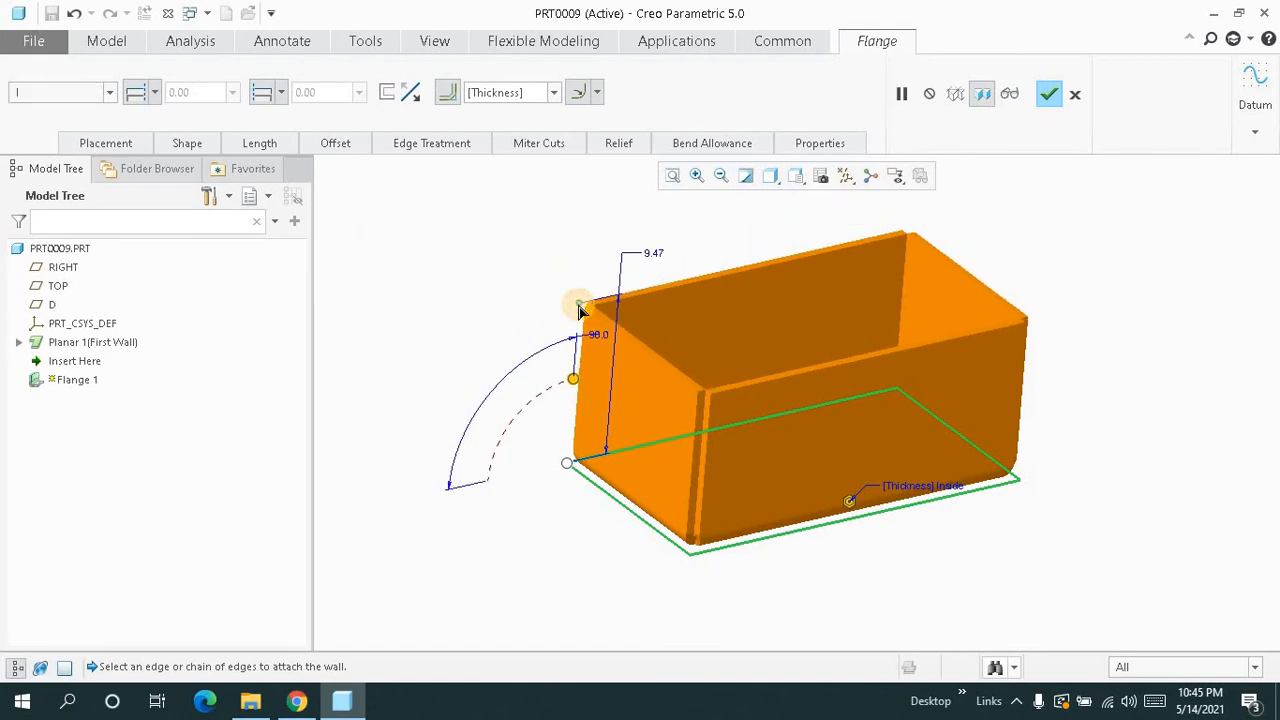
click(188, 144)
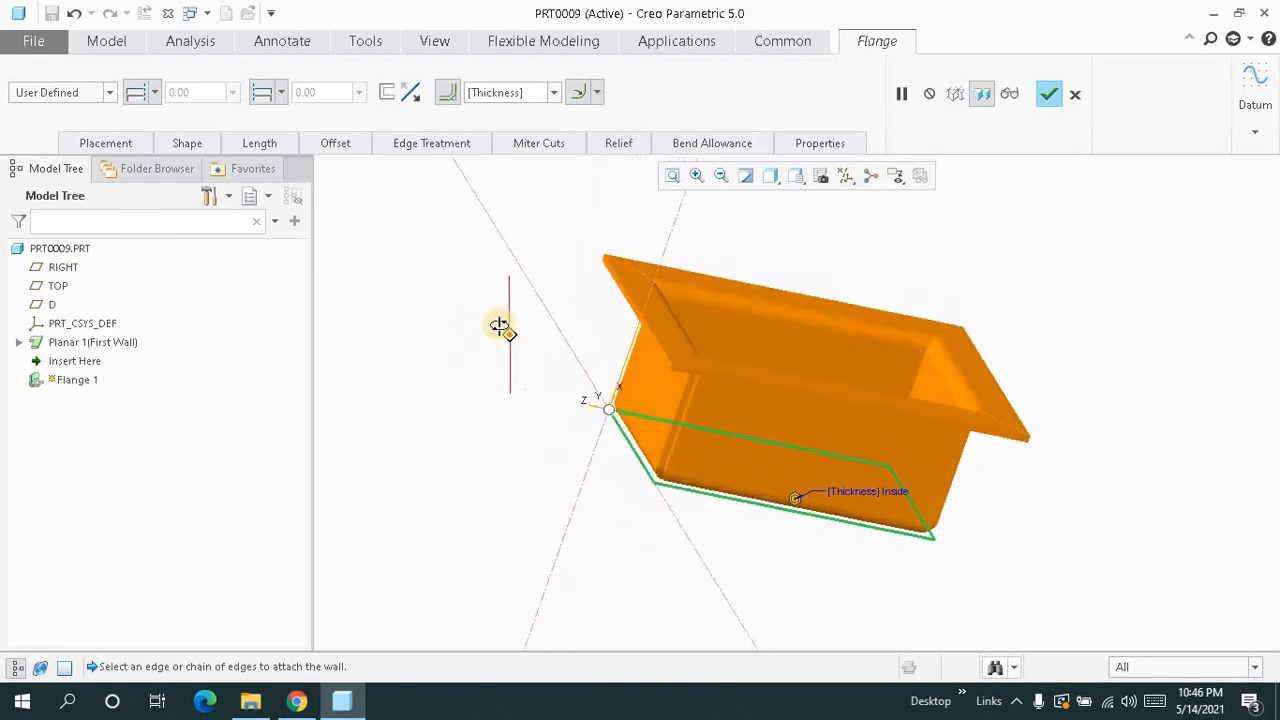
click(188, 144)
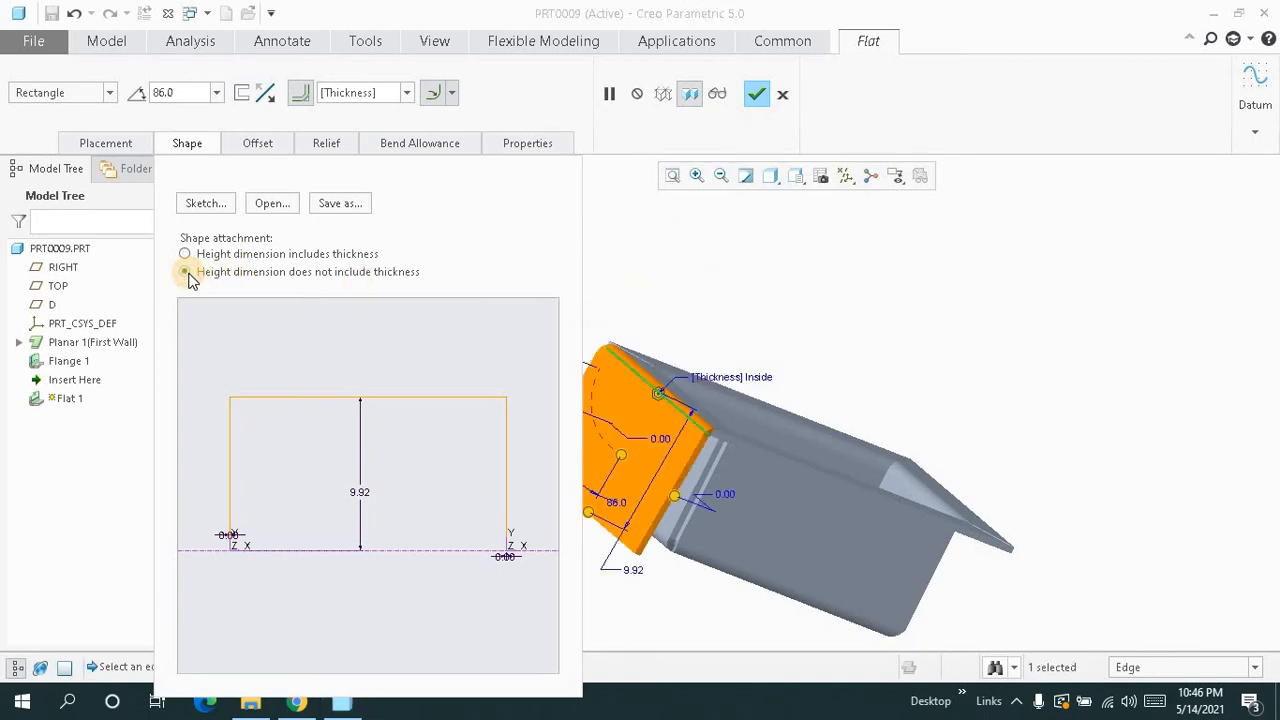
Set the 86-degree wall's height dimension to exclude sheet thickness
click(204, 204)
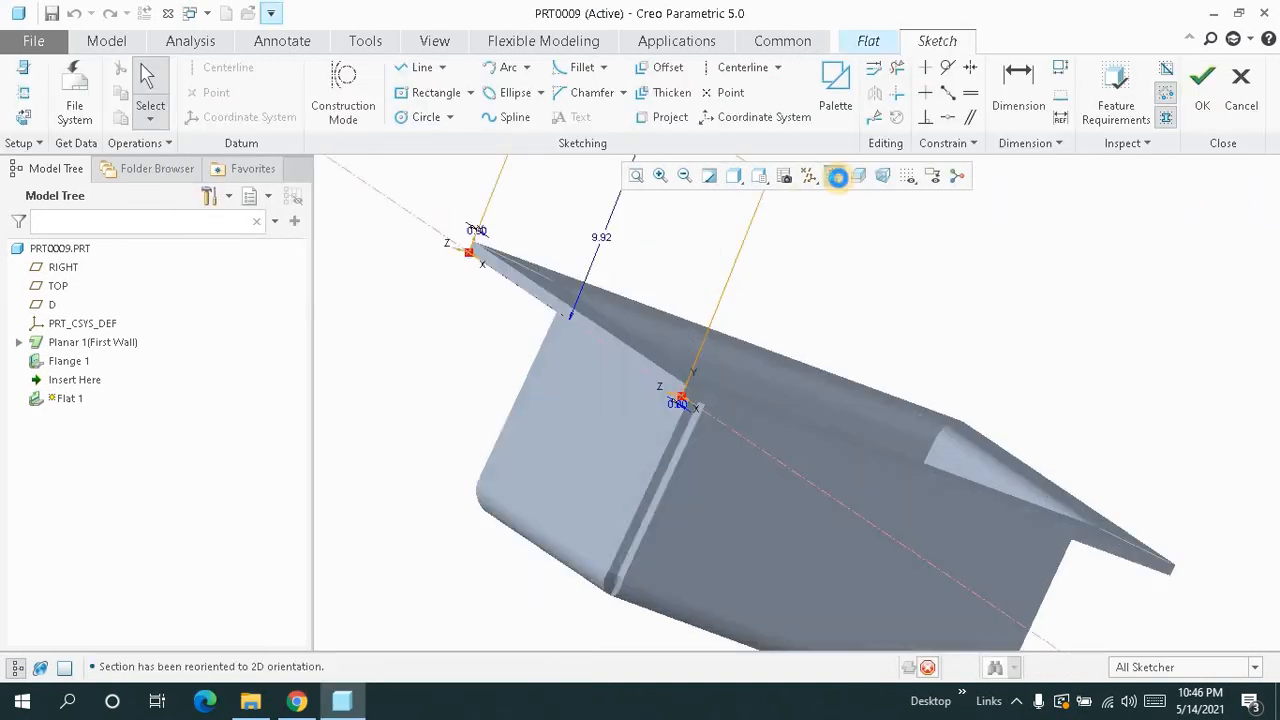
Orient the view face-on to the wall sketch for drawing the custom outline
click(1202, 76)
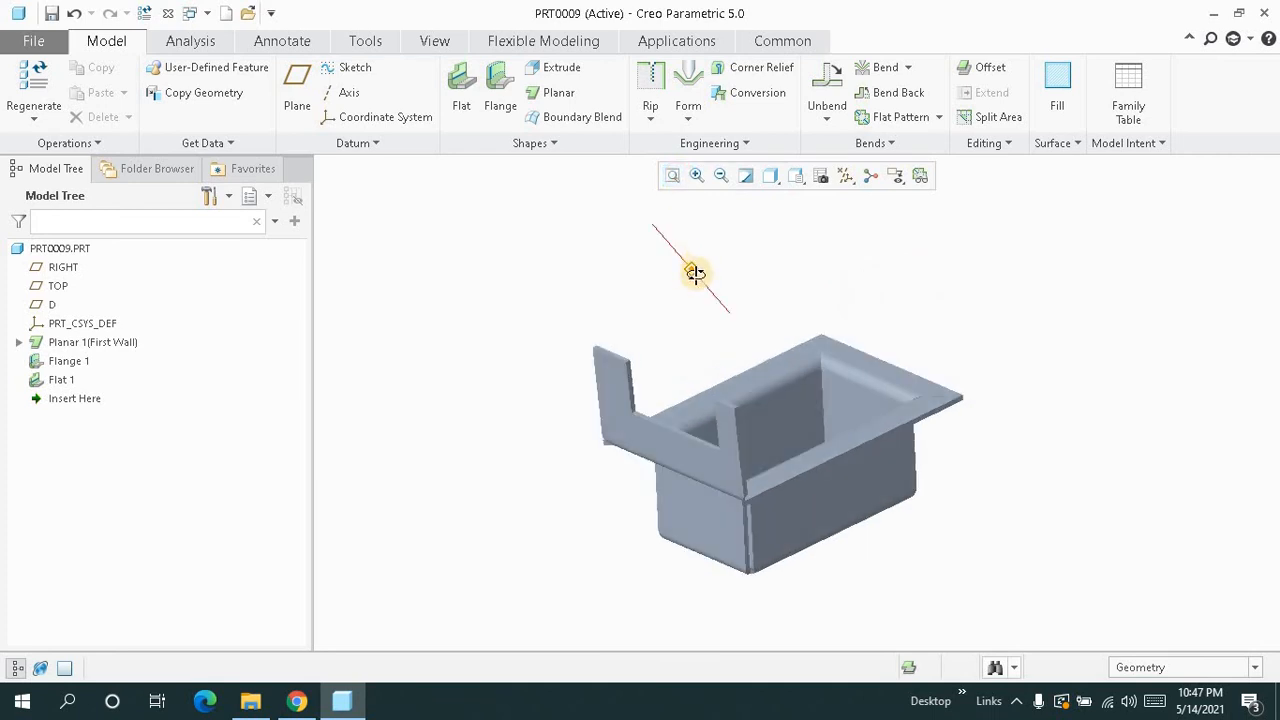
drag(696, 272, 710, 264)
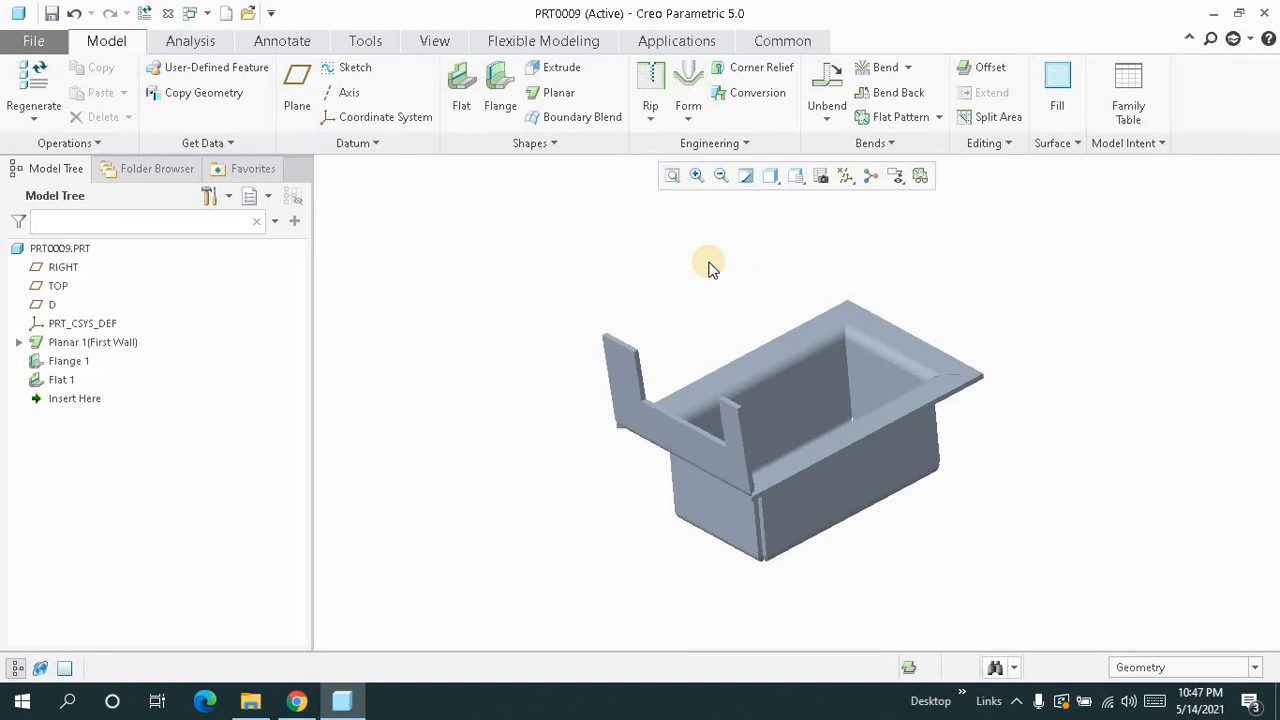
drag(710, 264, 696, 248)
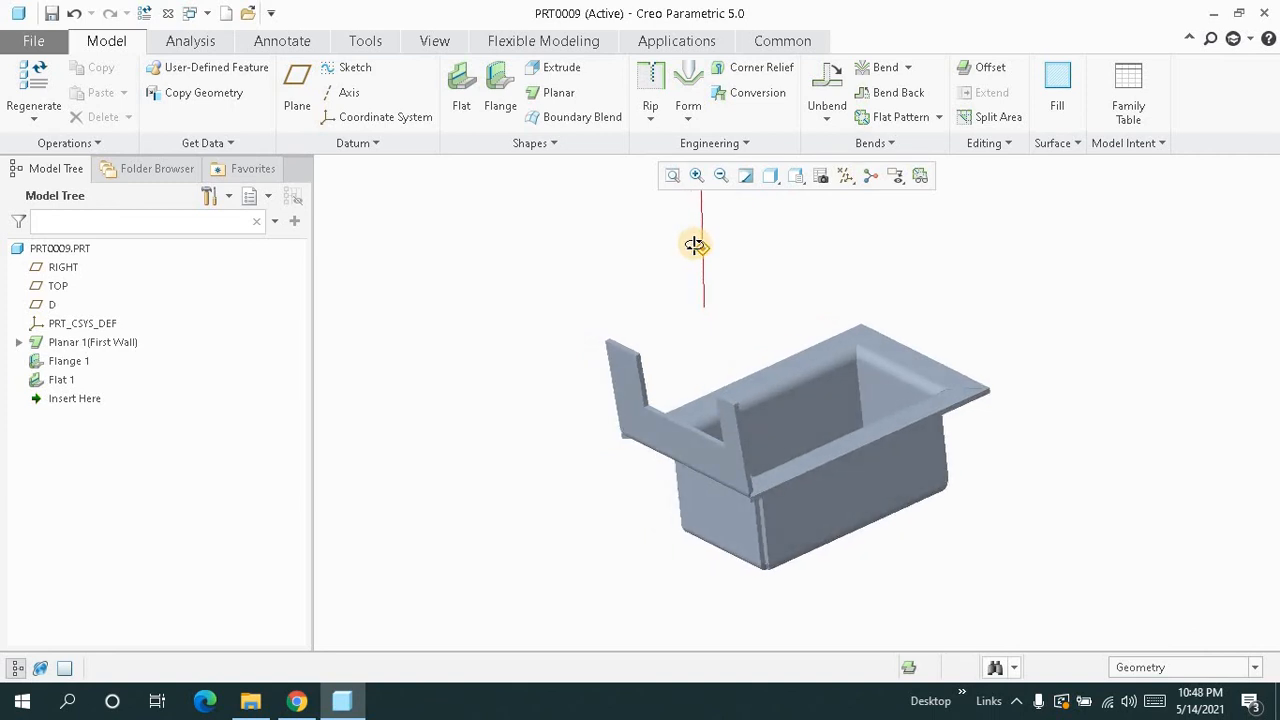